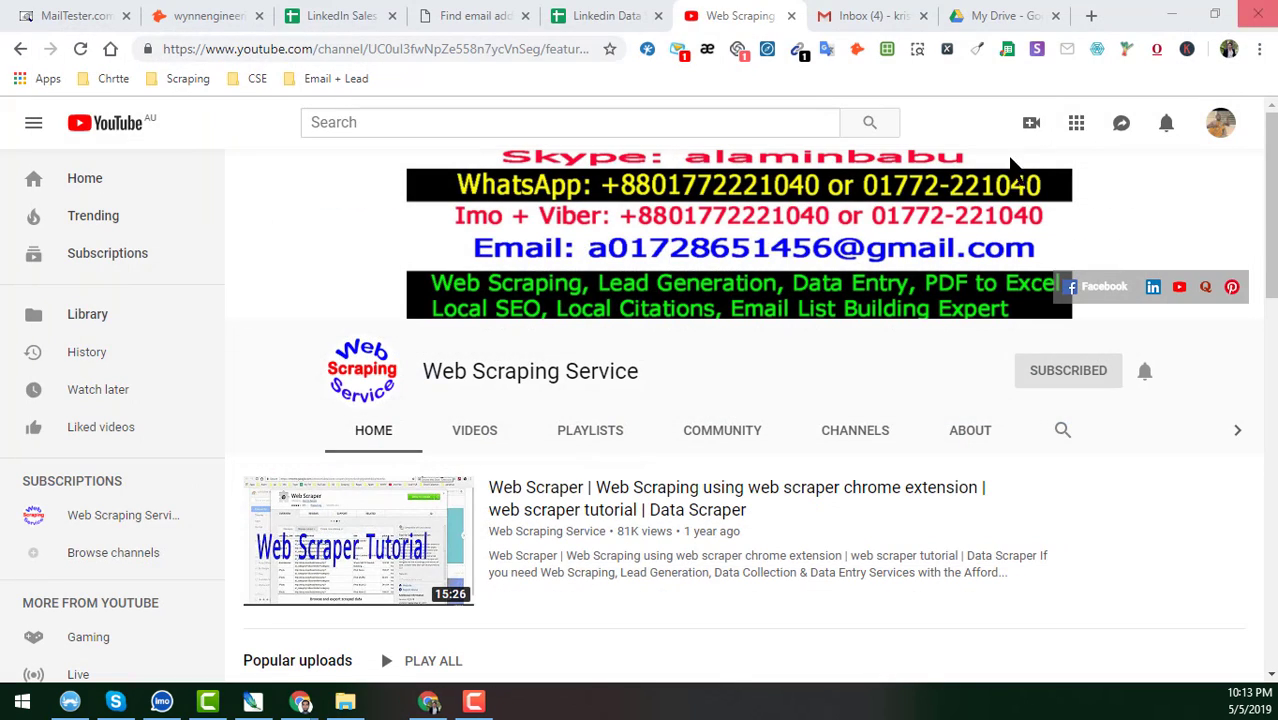
mouse_move(1040, 12)
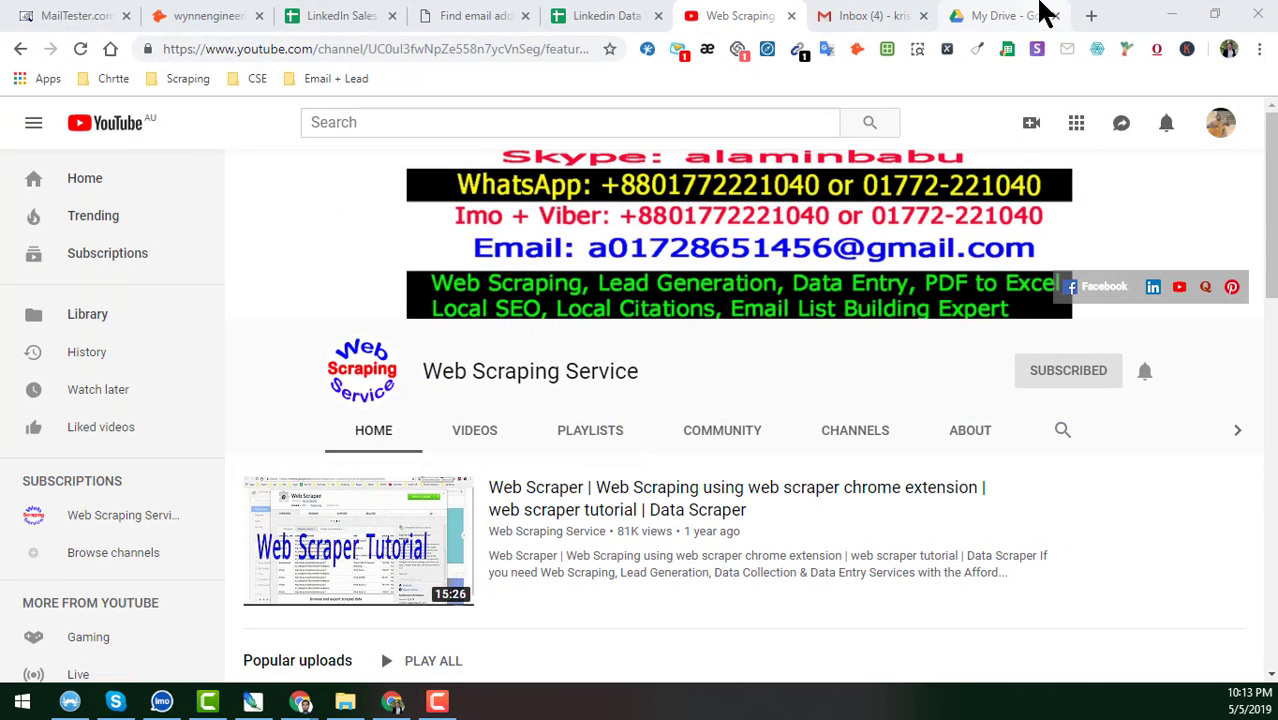
Step: Switch to Google Drive and cancel the File upload dialog since Sample Image.jpg is already uploaded
left_click(990, 16)
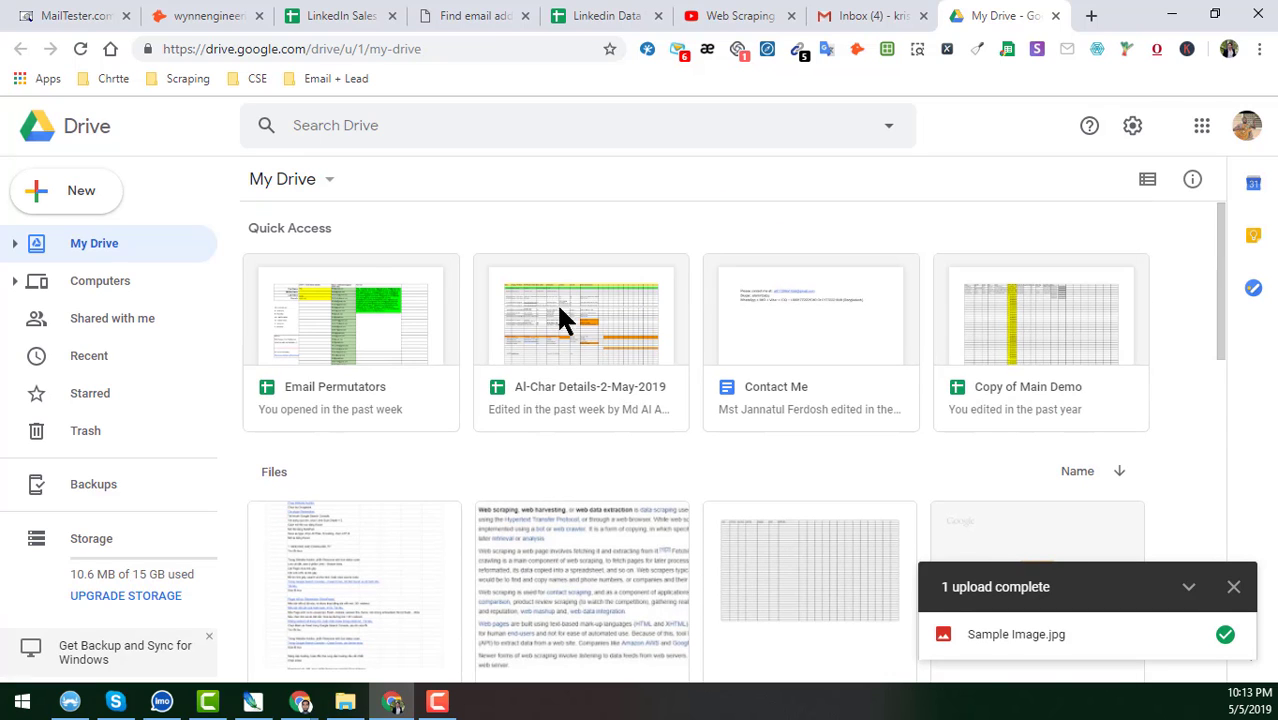
mouse_move(66, 190)
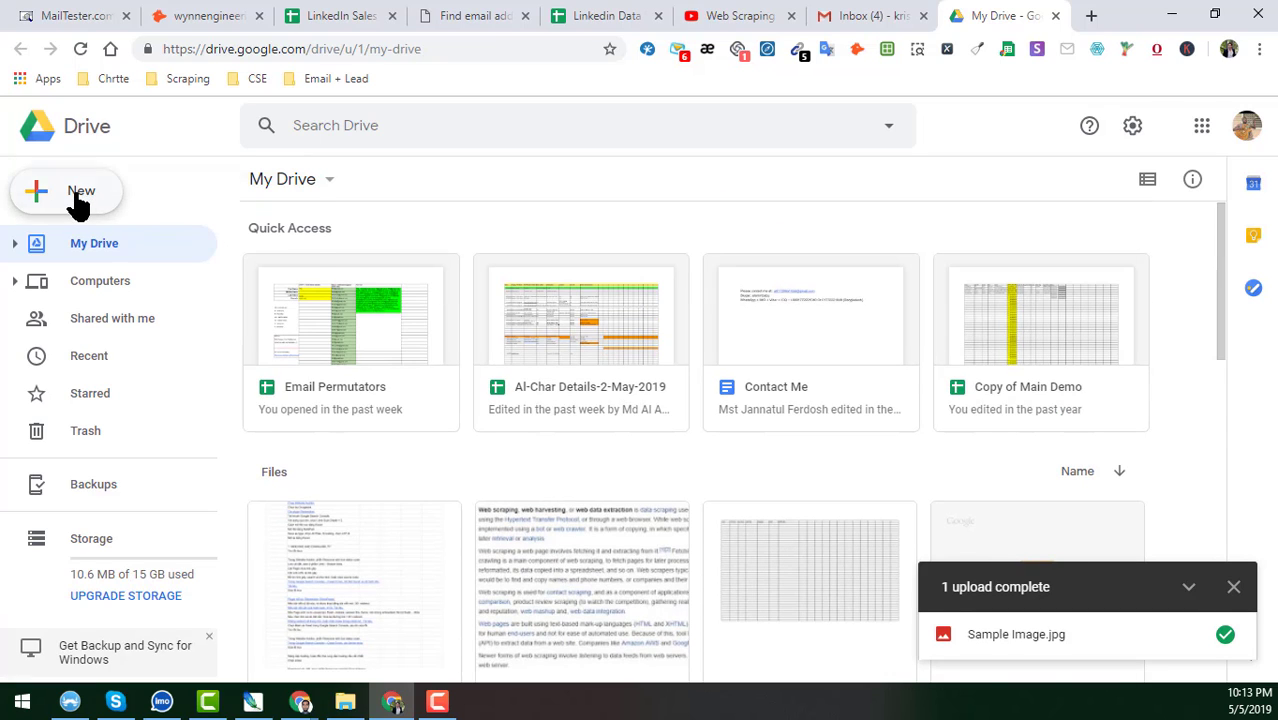
left_click(68, 192)
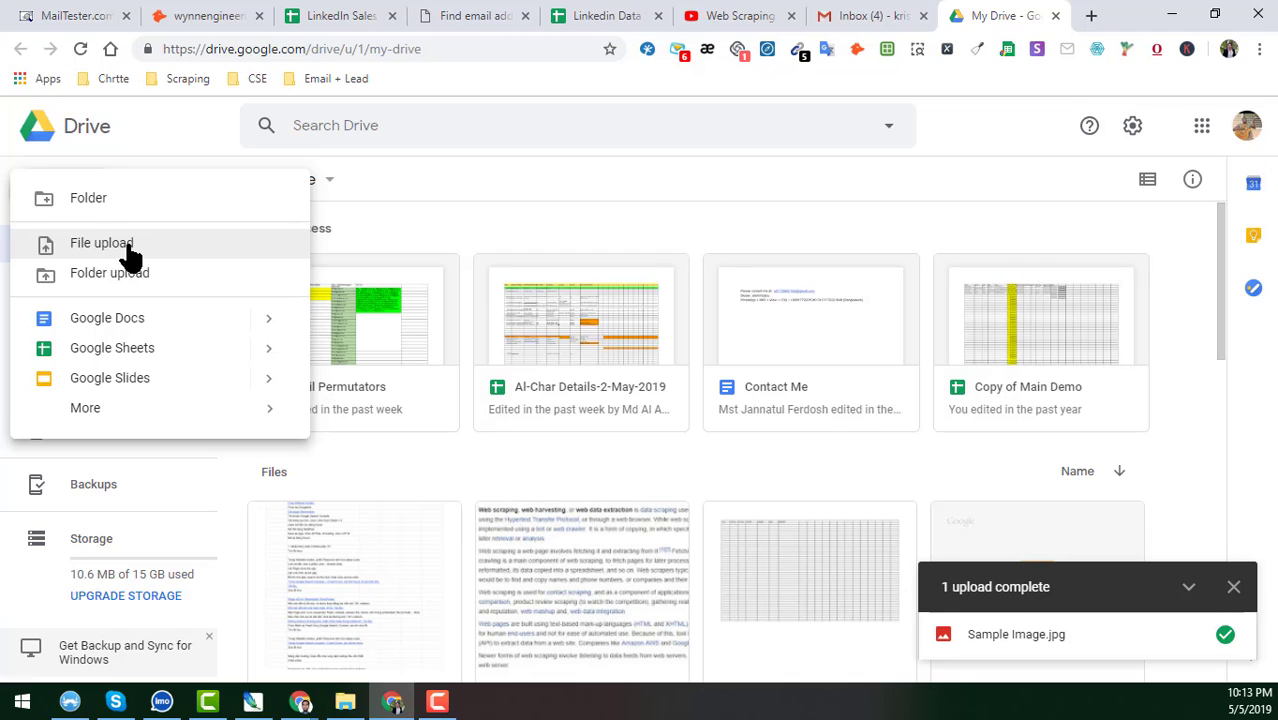
left_click(100, 244)
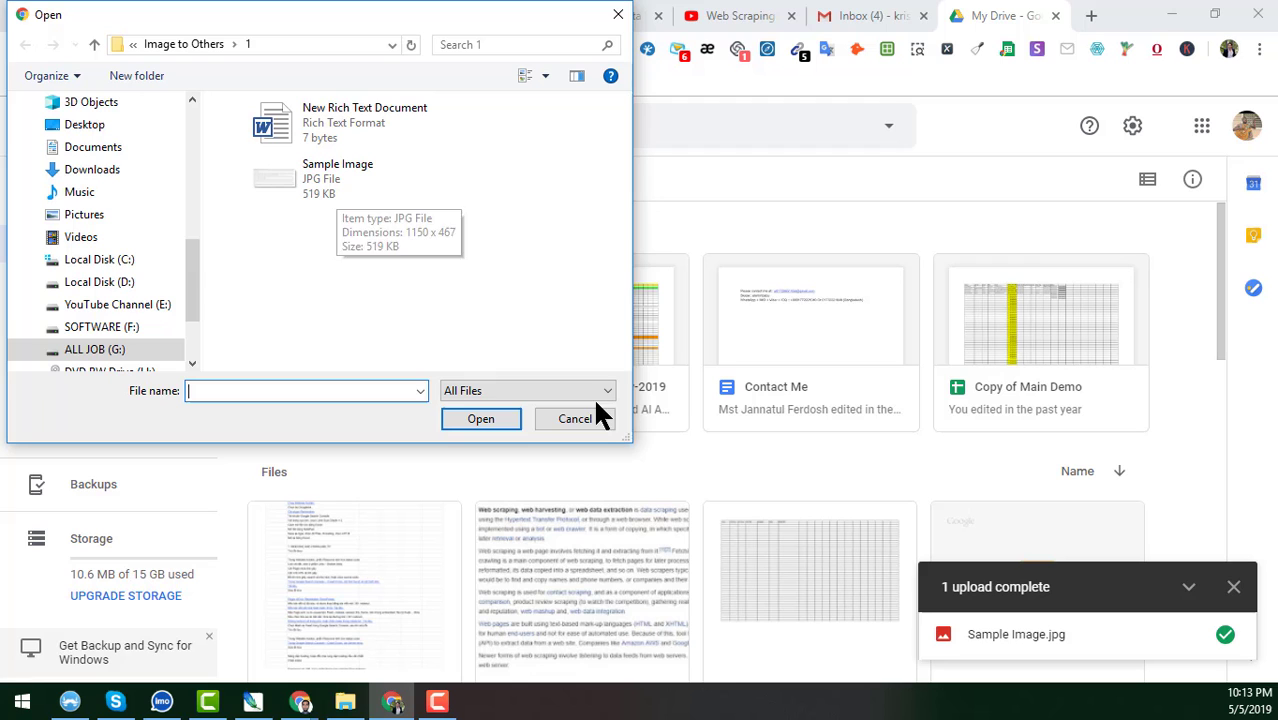
left_click(576, 418)
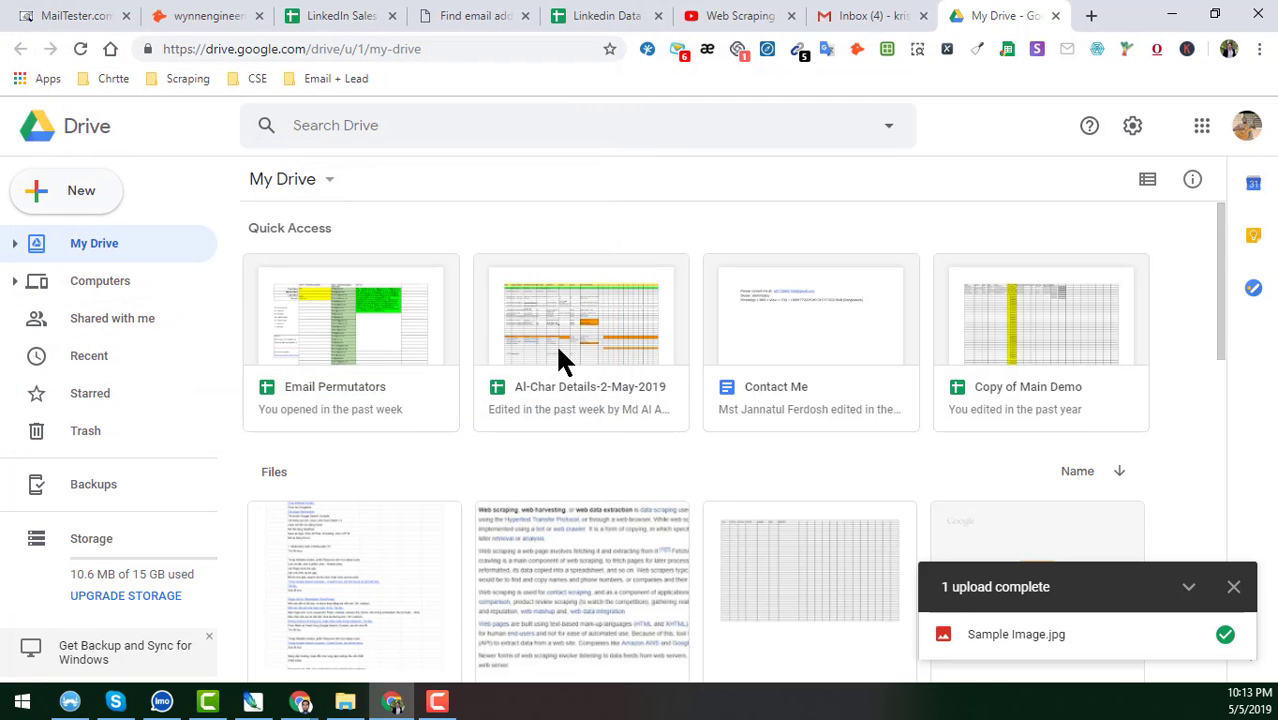
Step: Scroll to the Files section of My Drive and select the Sample Image.jpg thumbnail
scroll("down", 3)
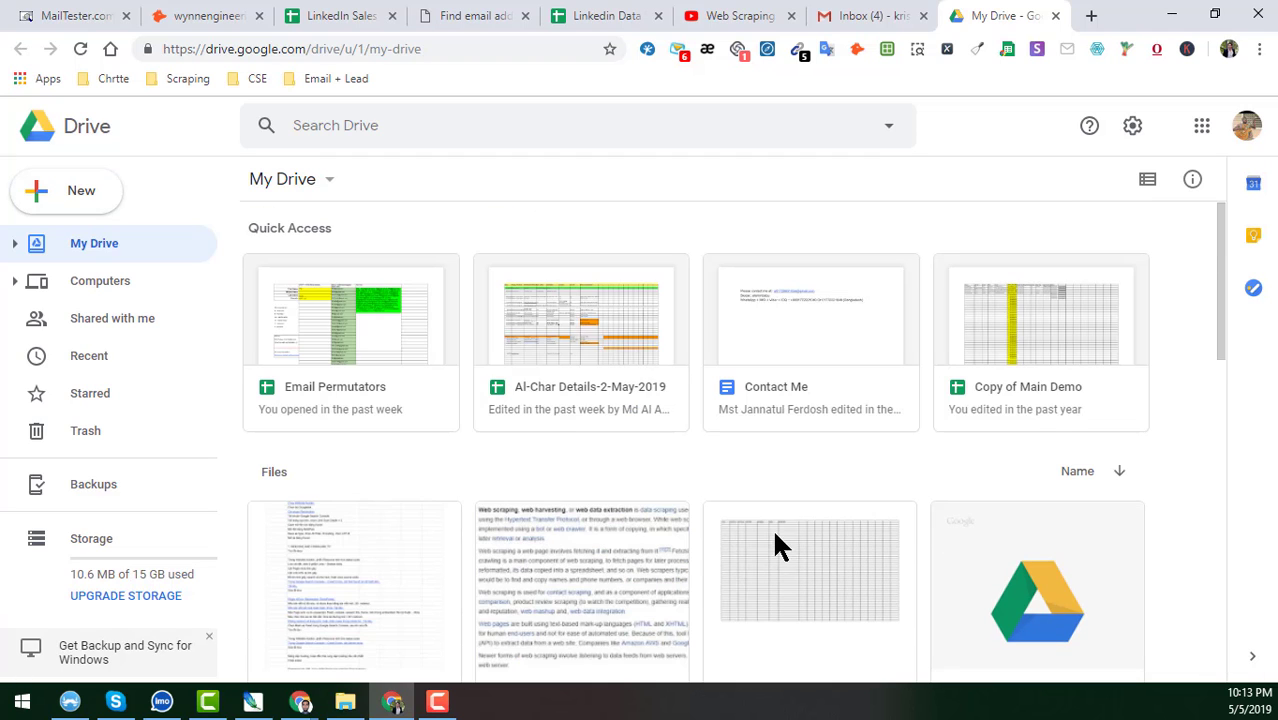
scroll("down", 3)
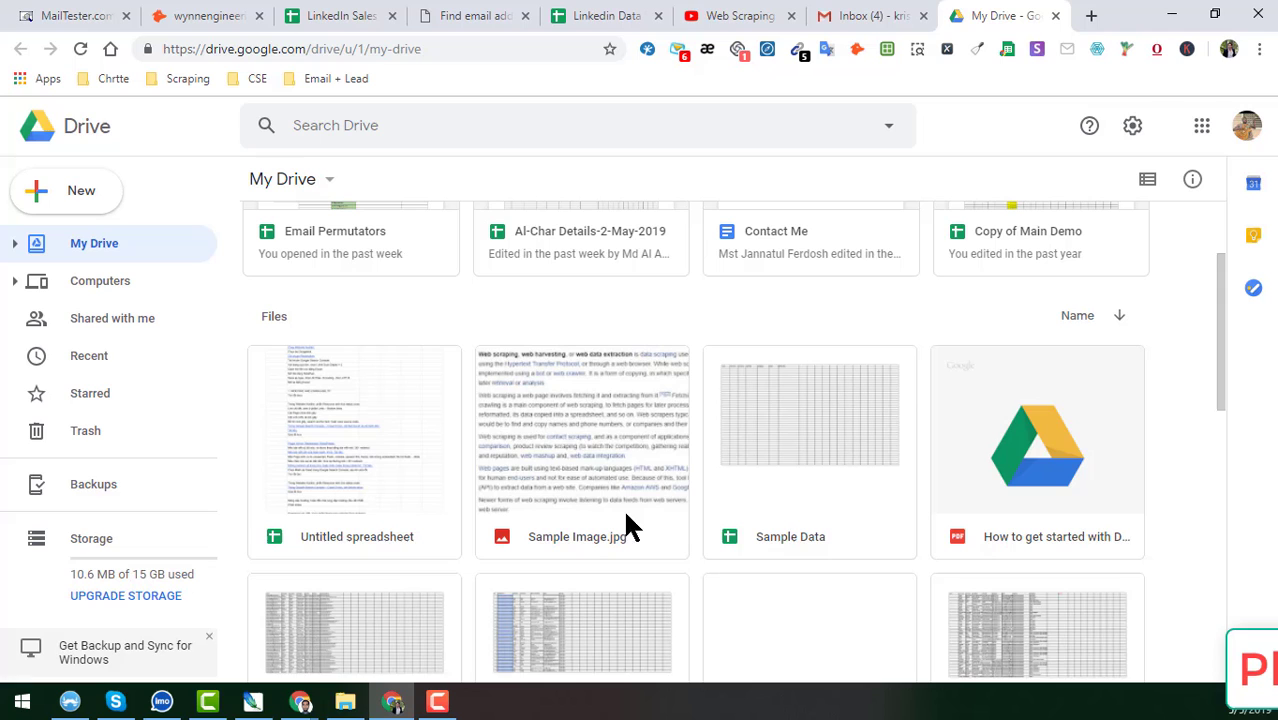
left_click(582, 450)
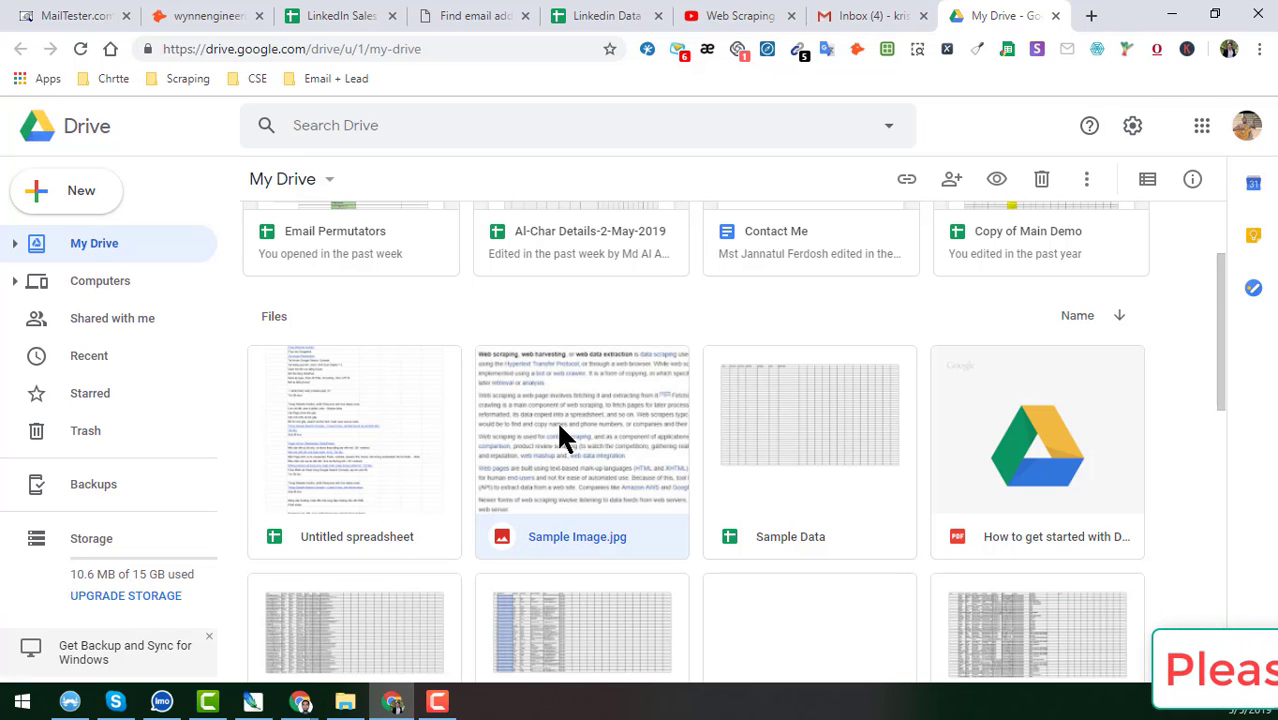
Step: Open Sample Image.jpg with Google Docs via its Open with menu
right_click(580, 440)
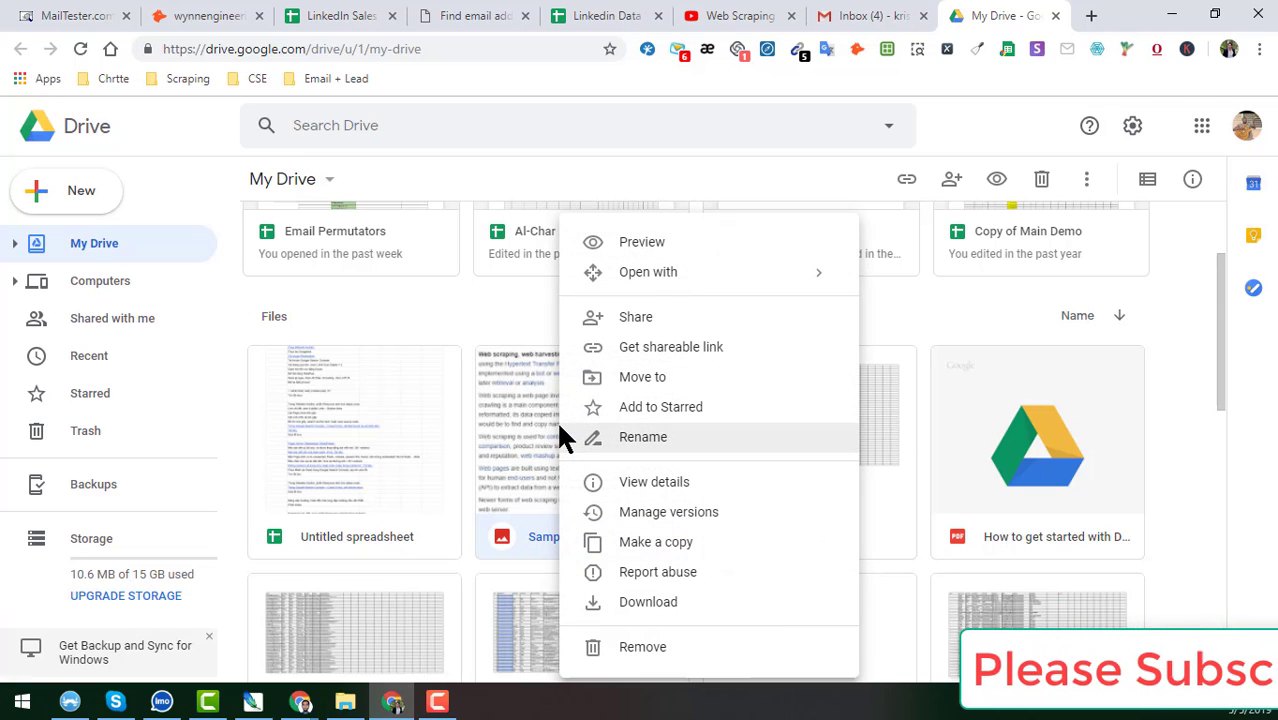
mouse_move(600, 376)
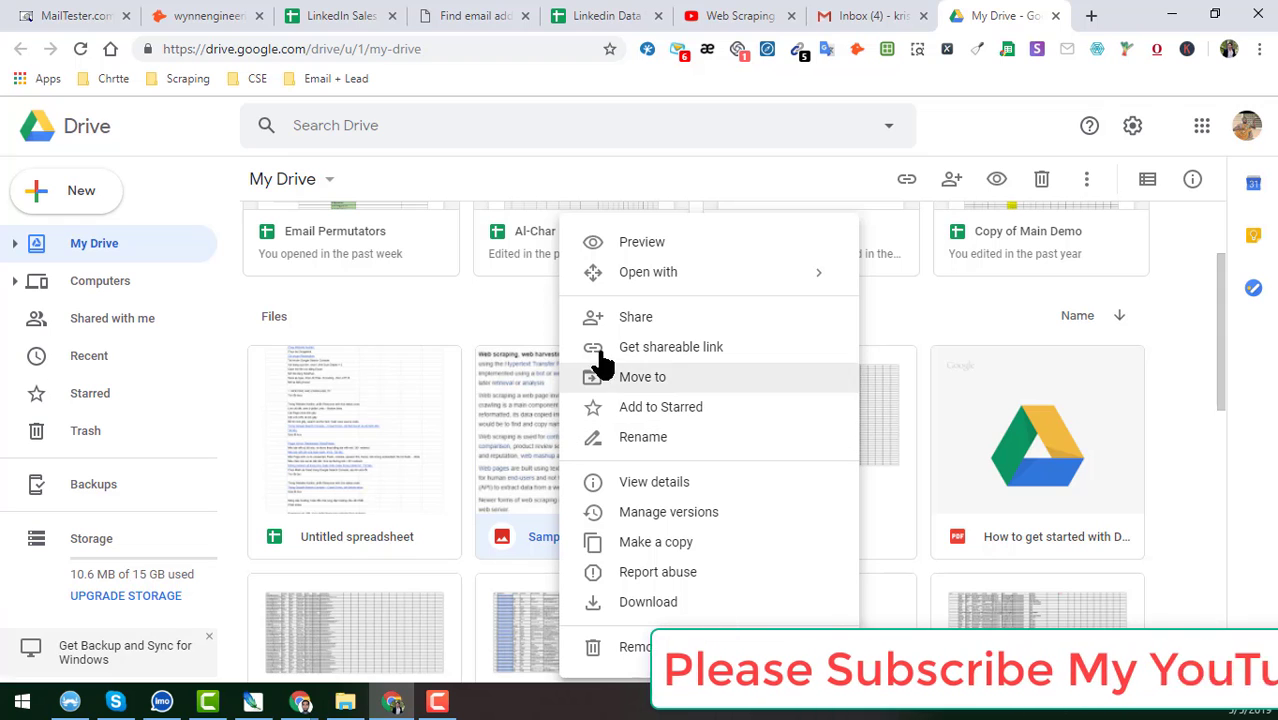
left_click(648, 272)
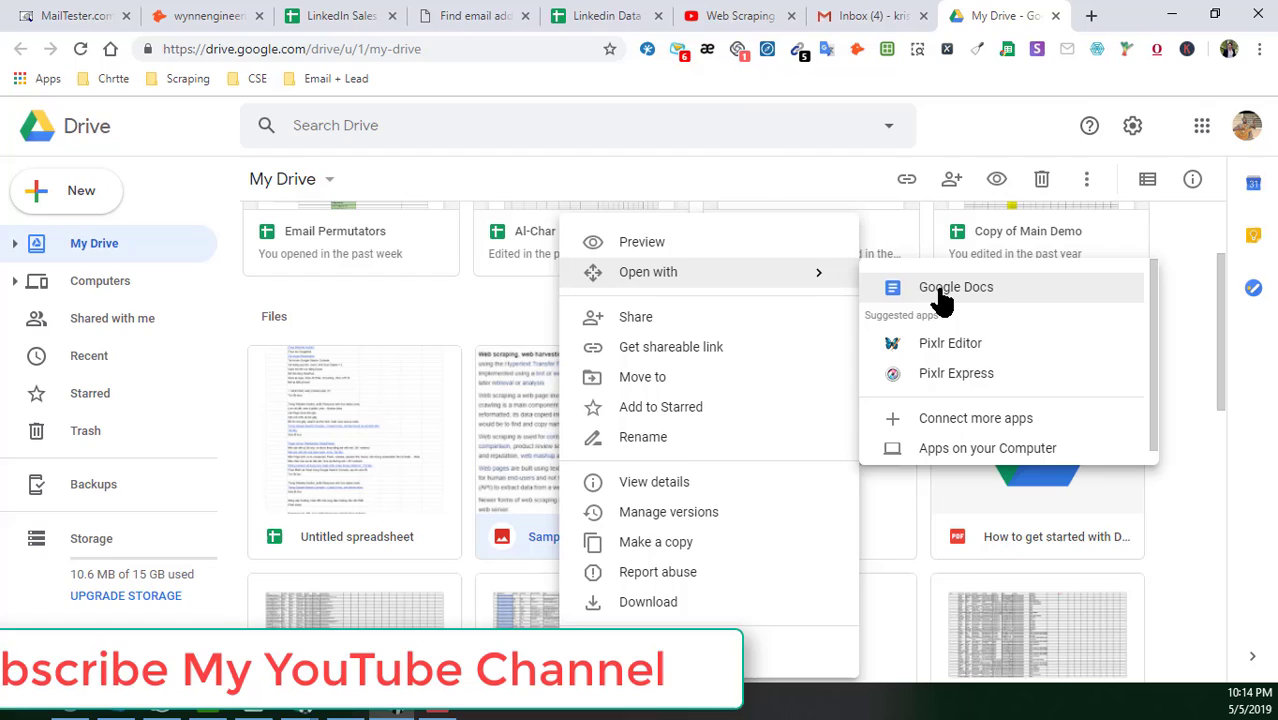
left_click(956, 288)
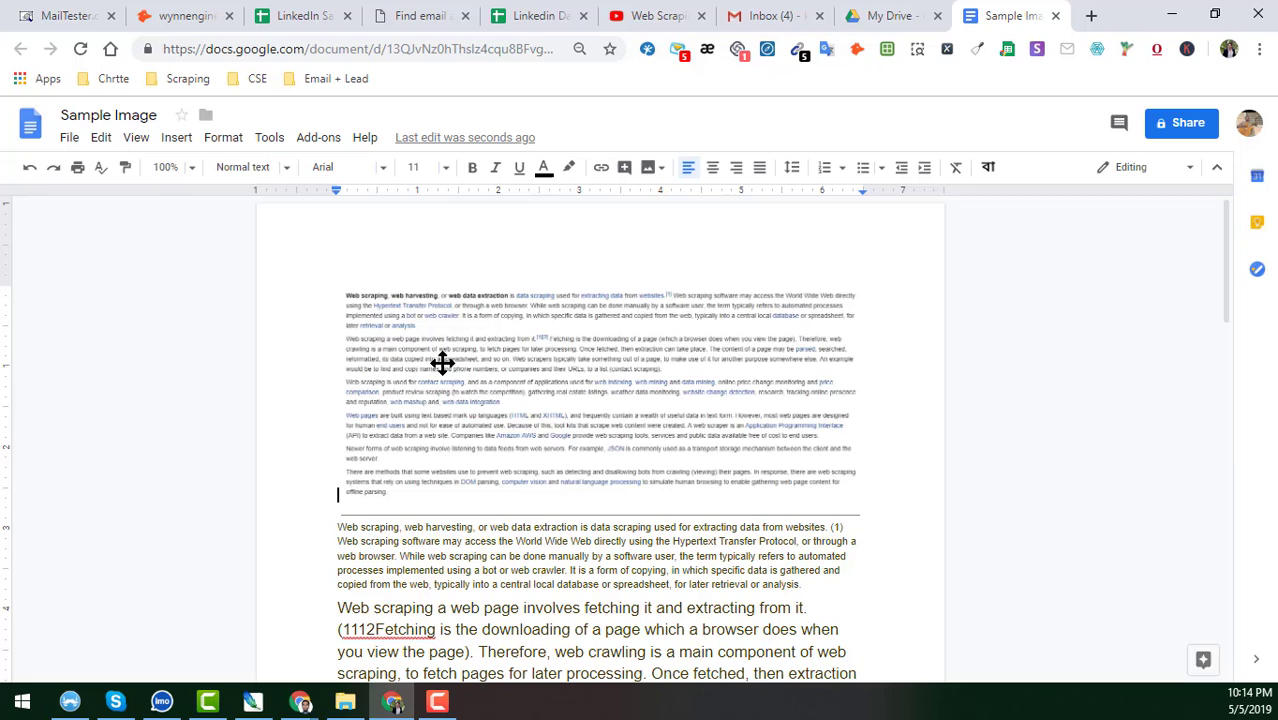
mouse_move(776, 382)
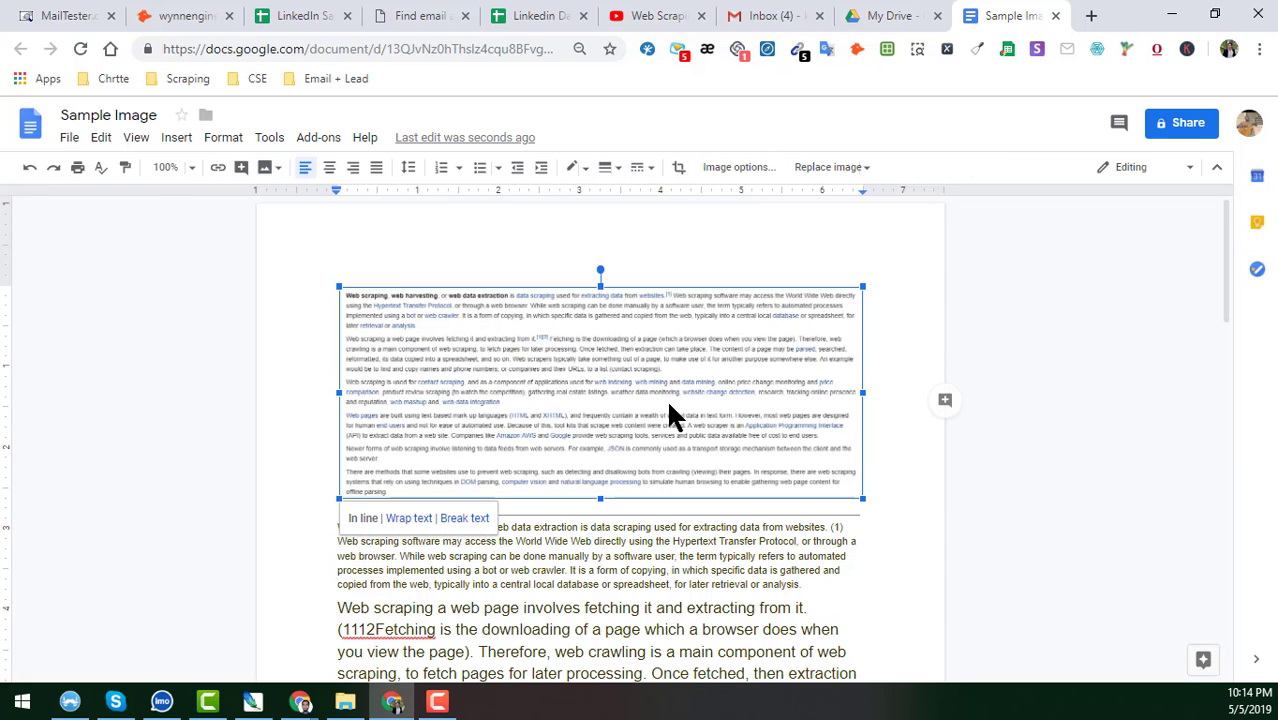
mouse_move(584, 376)
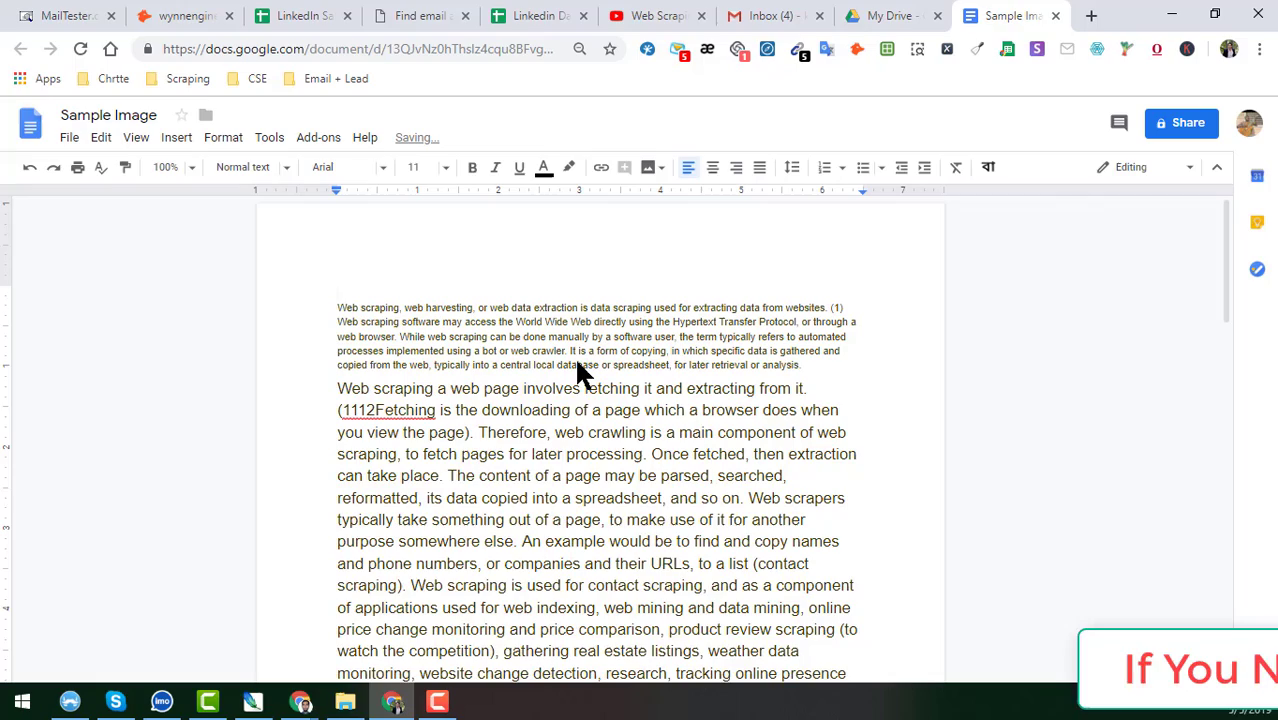
Step: Scroll through the Sample Image document to review the extracted editable text
scroll("down", 3)
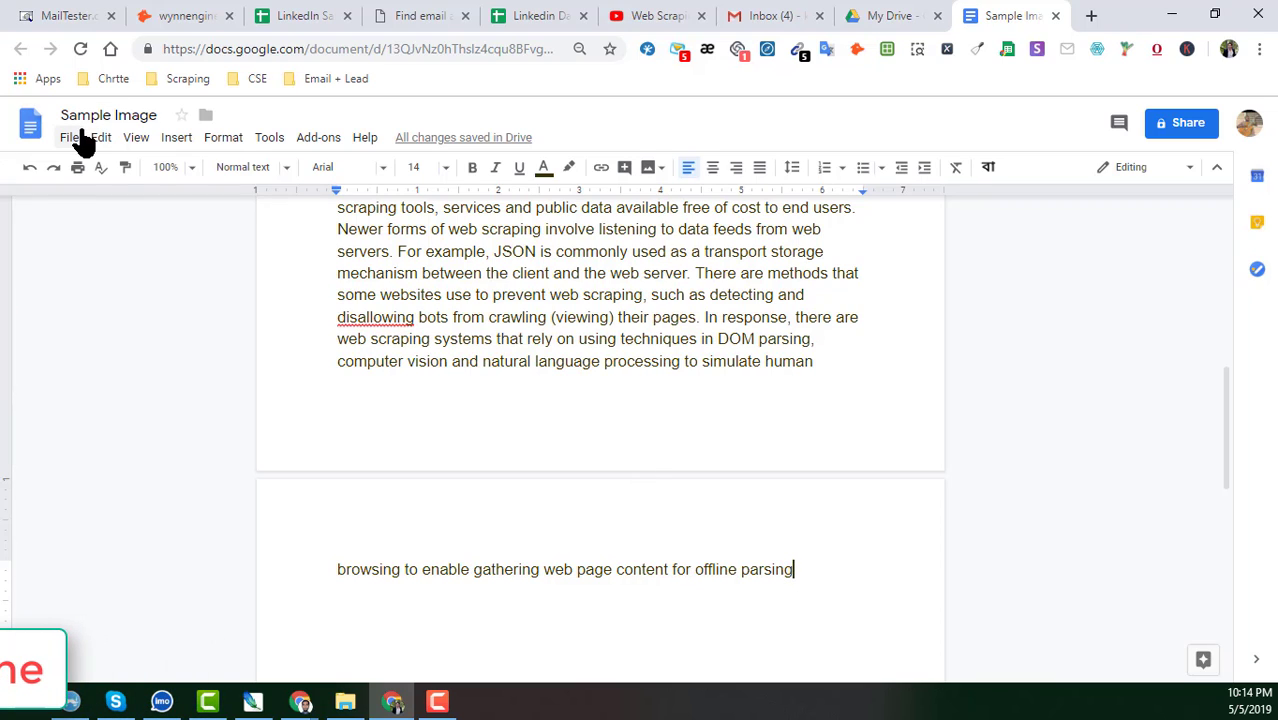
left_click(68, 136)
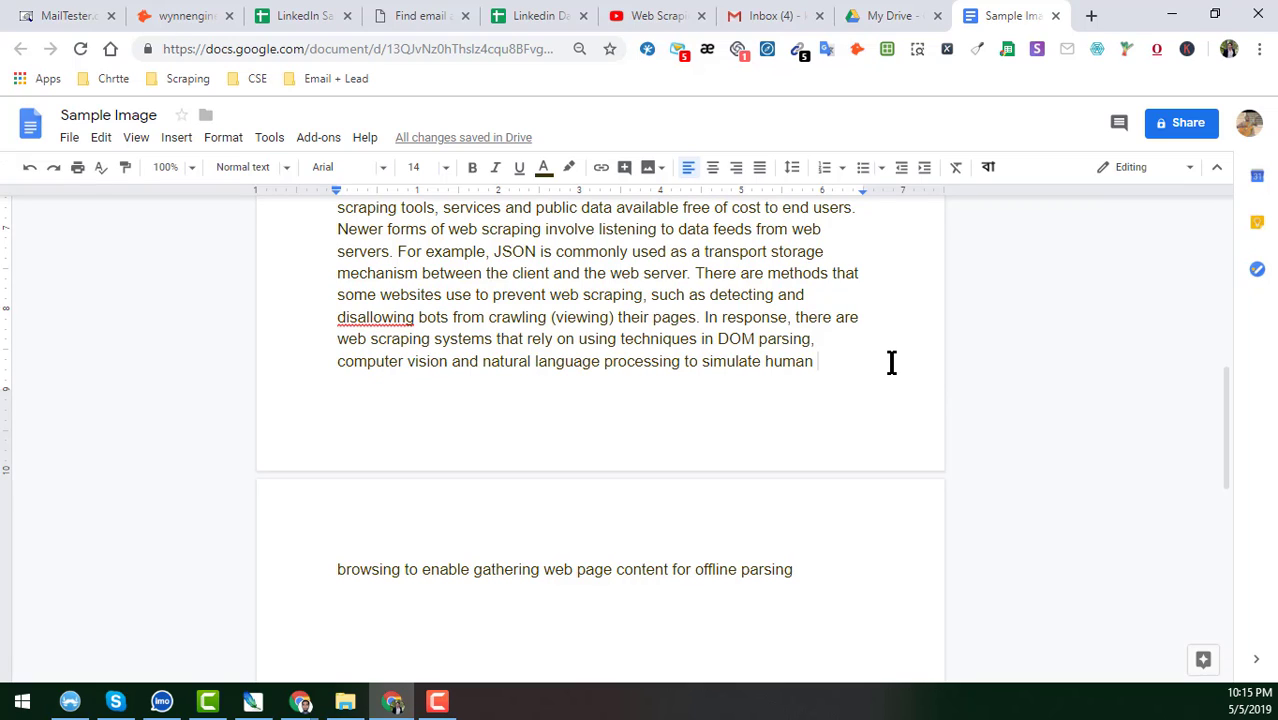
mouse_move(890, 360)
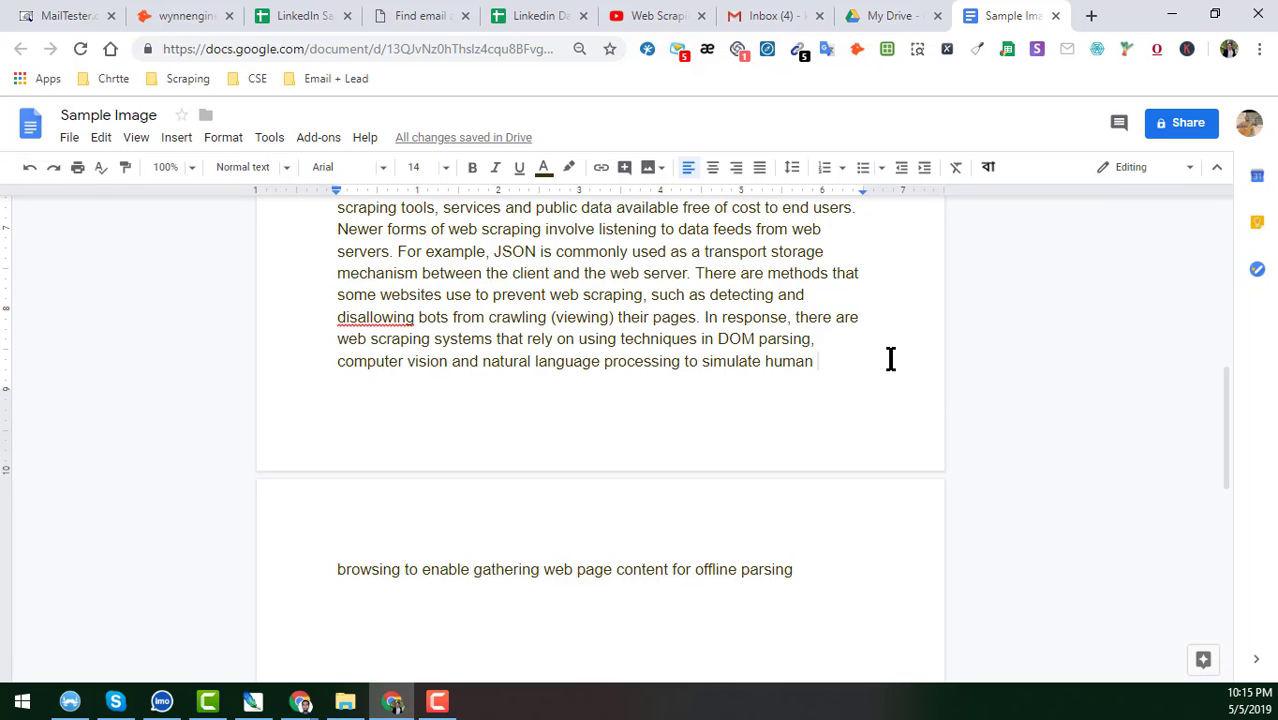